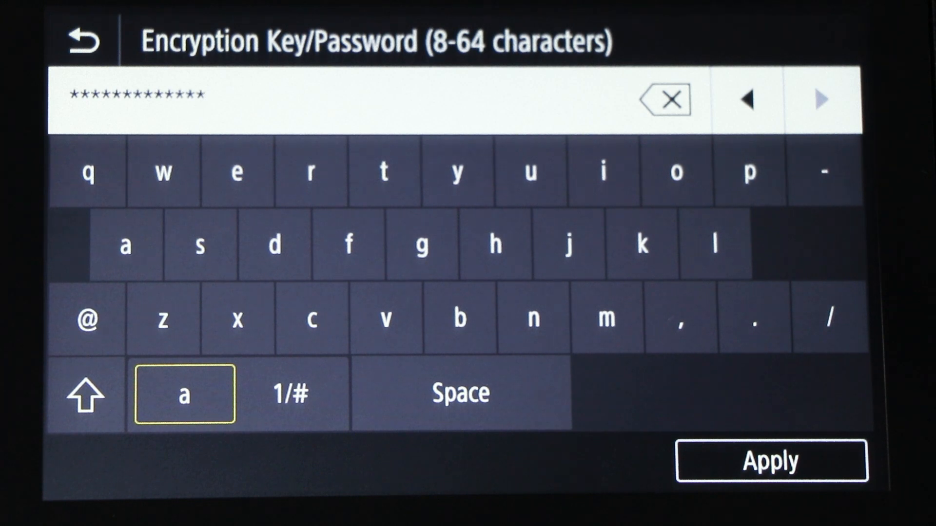
Apply the entered wireless encryption key on the printer touchscreen.
left_click(772, 461)
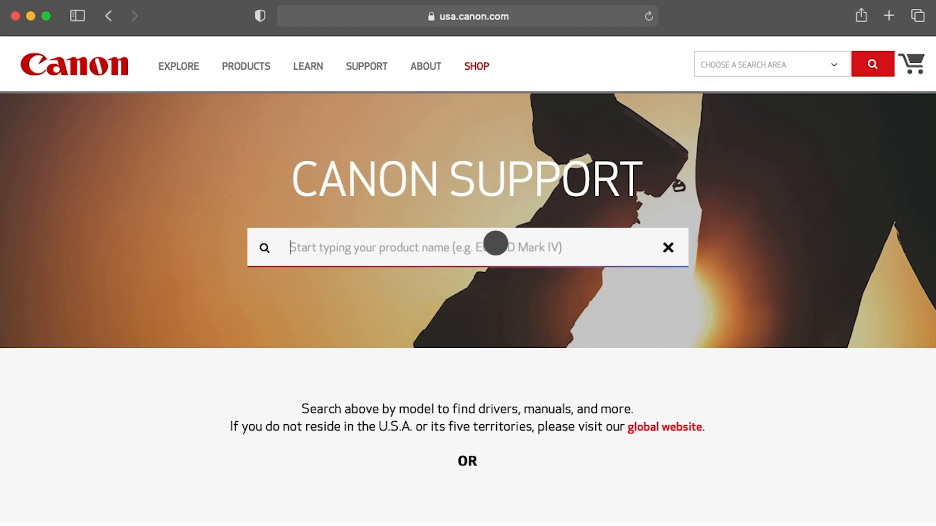
Search for MF455dw, choose imageCLASS MF455dw and reach its Drivers & Downloads list.
type("MF455dw")
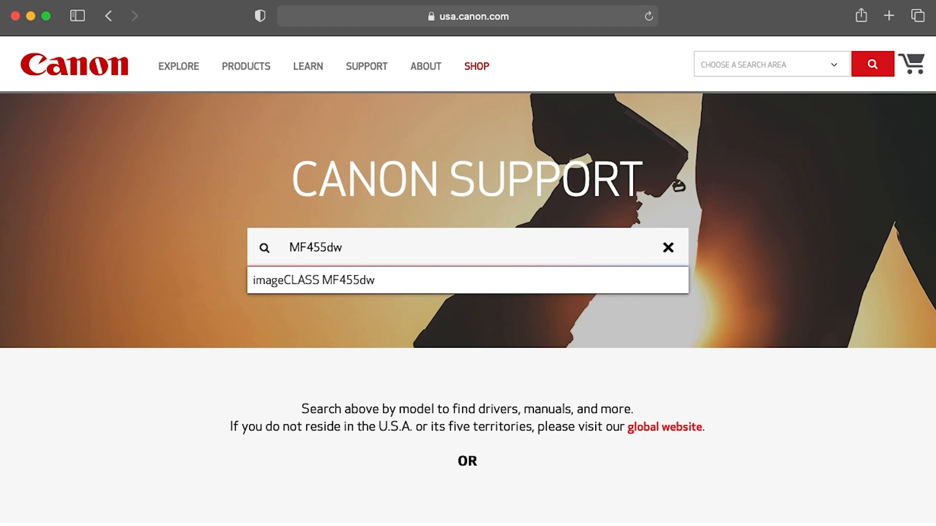
left_click(468, 281)
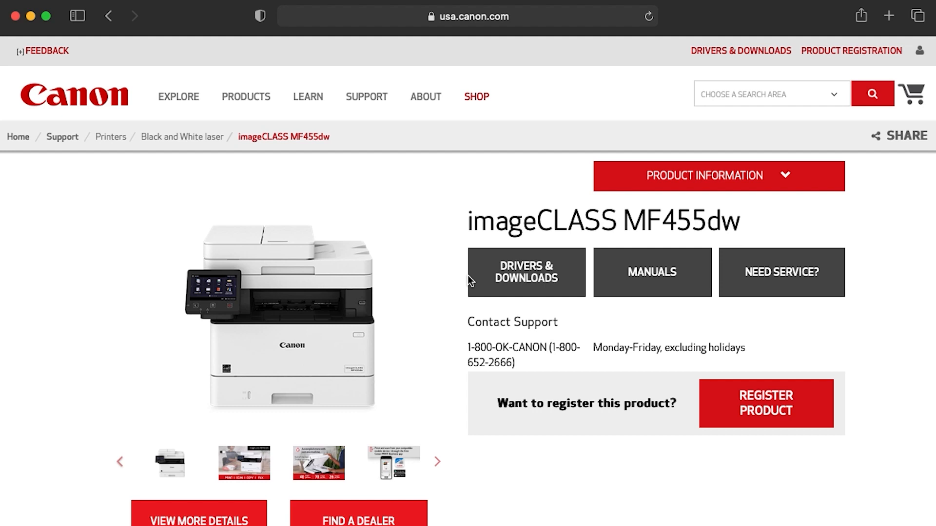
scroll("down", 3)
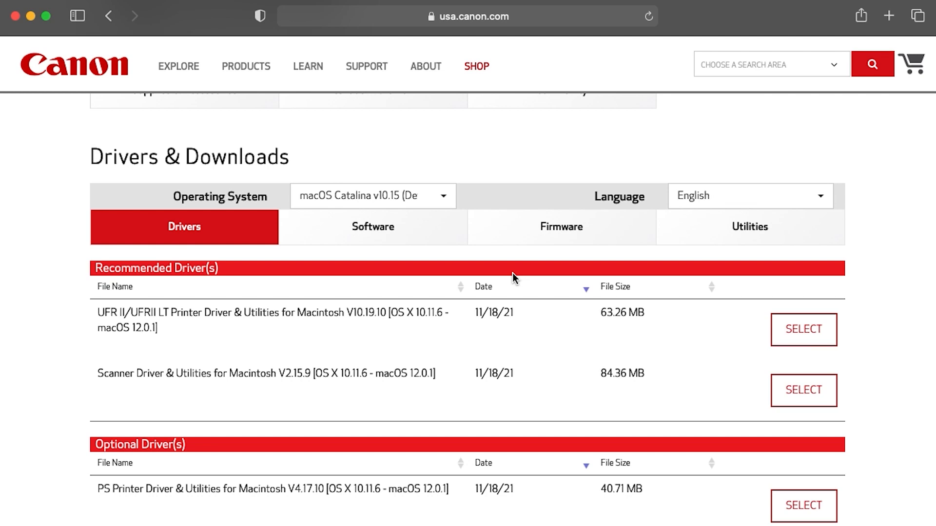
Download the UFR II/UFRII LT printer driver for Macintosh and dismiss the download notice.
left_click(803, 330)
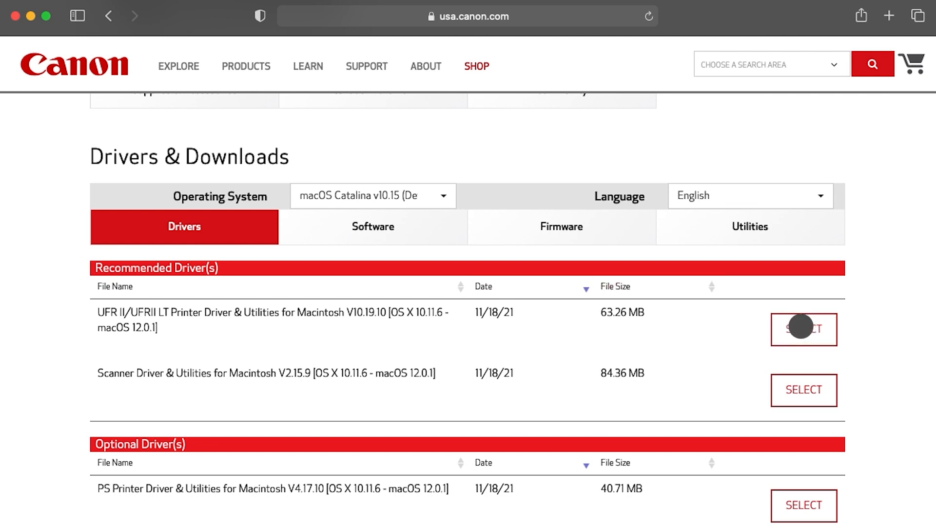
left_click(804, 329)
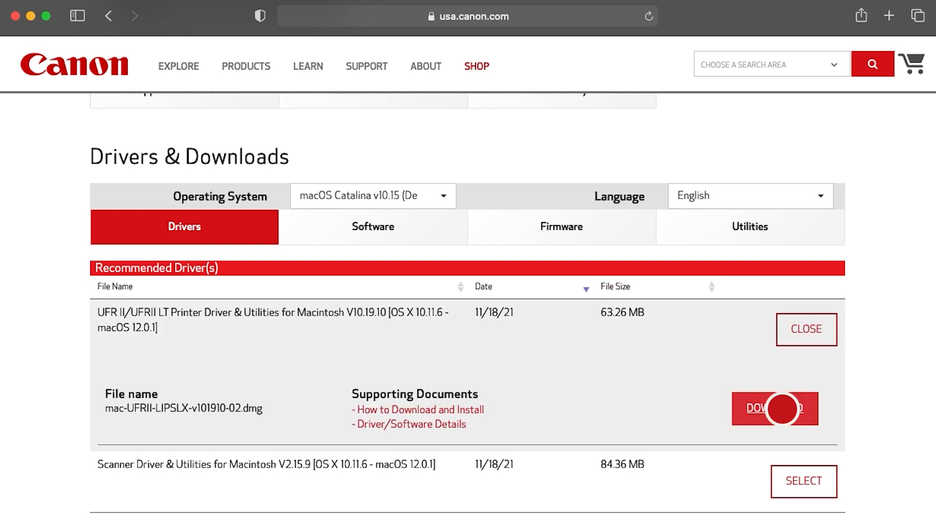
left_click(775, 408)
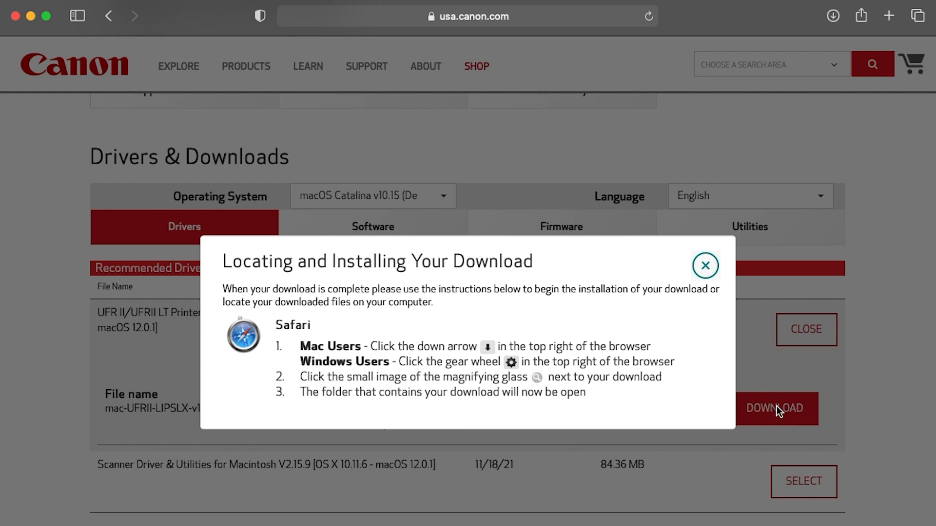
left_click(706, 265)
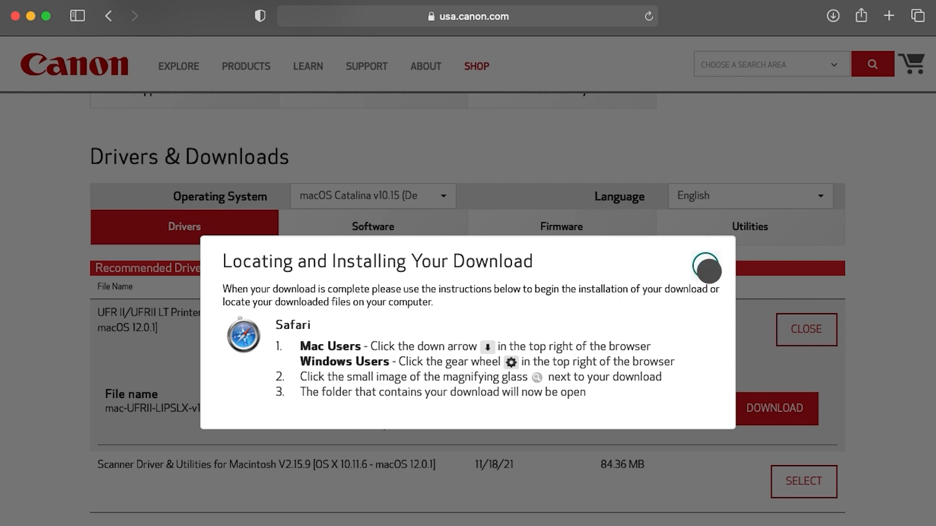
left_click(805, 330)
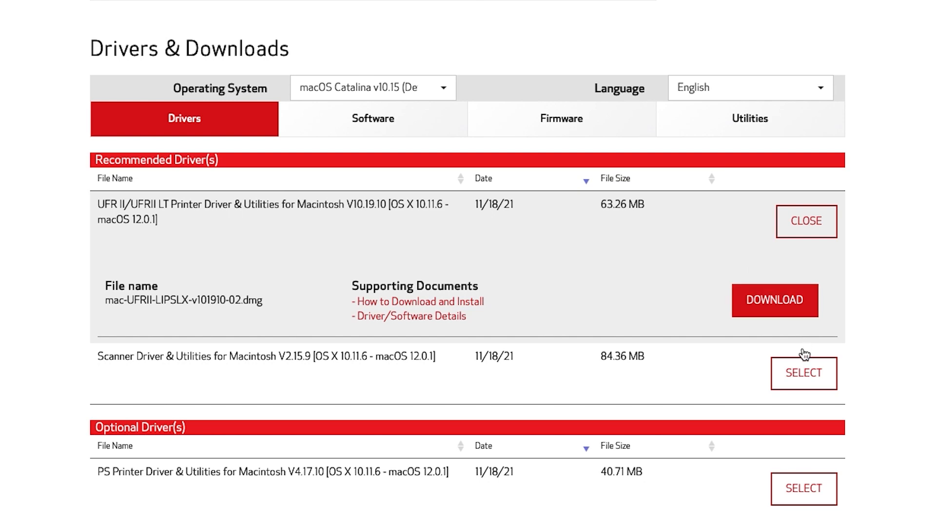
Download the Scanner Driver & Utilities for Macintosh and dismiss the download notice.
left_click(804, 374)
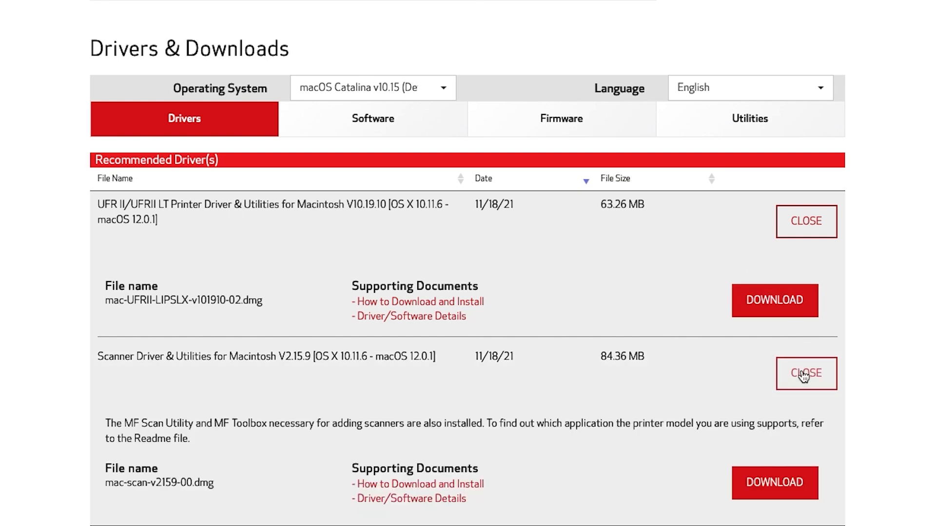
left_click(774, 496)
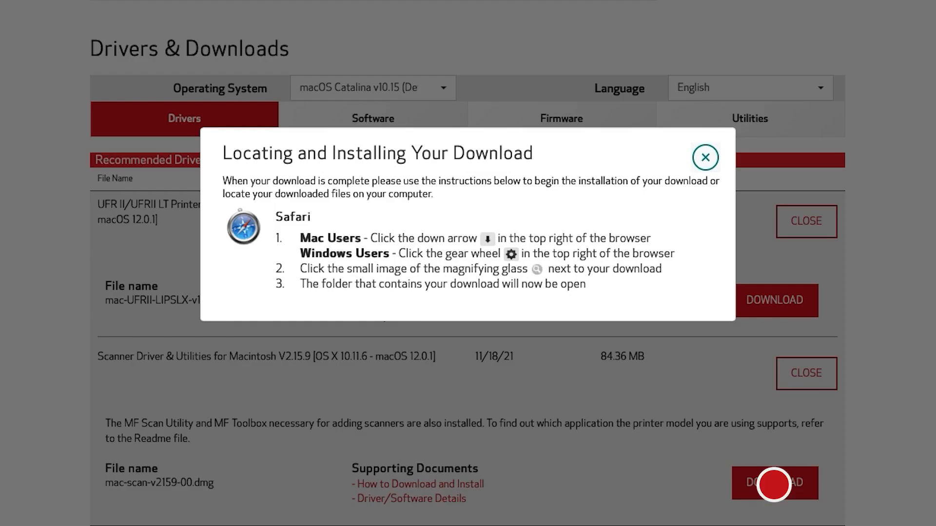
left_click(706, 158)
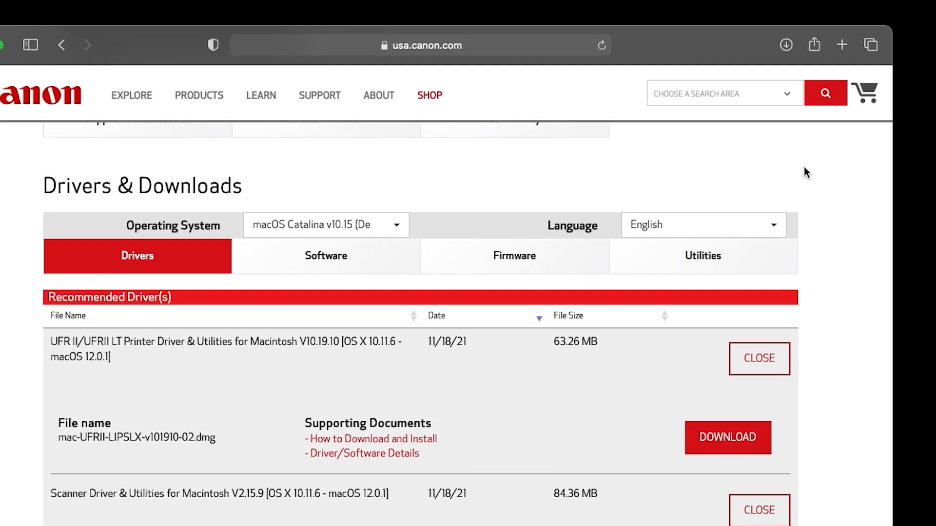
Mount the mac-UFRII dmg from Safari's Downloads and launch UFRII_LT_LIPS_LX_Installer.pkg.
left_click(785, 45)
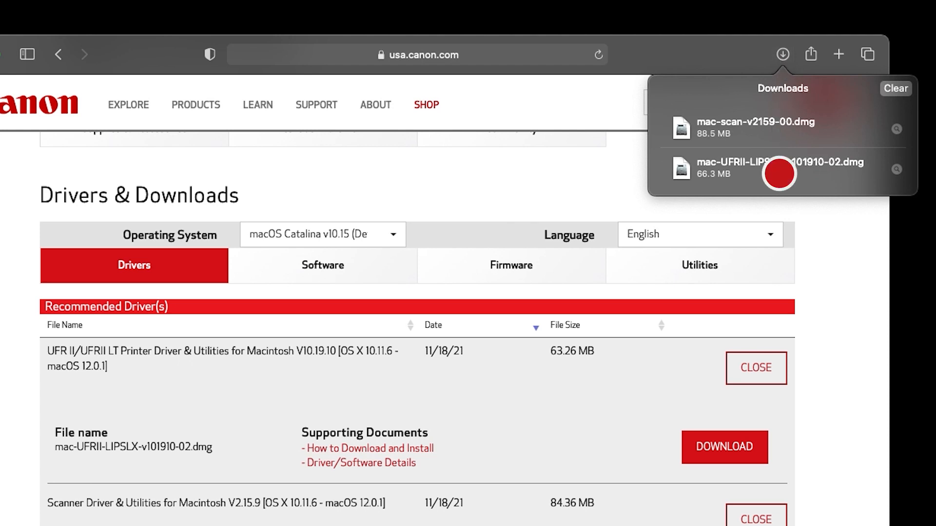
double_click(778, 168)
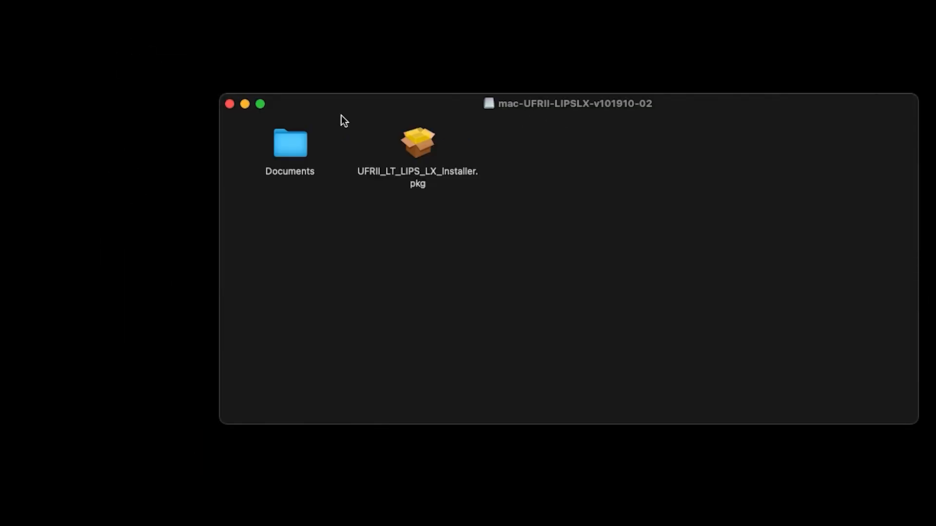
double_click(418, 142)
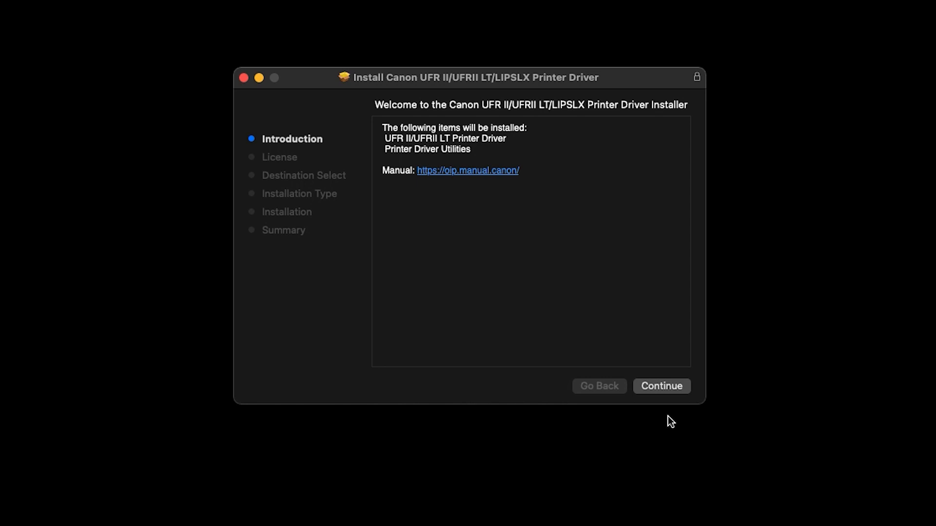
Continue through the introduction, agree to the license and start the standard install on Macintosh HD.
left_click(661, 386)
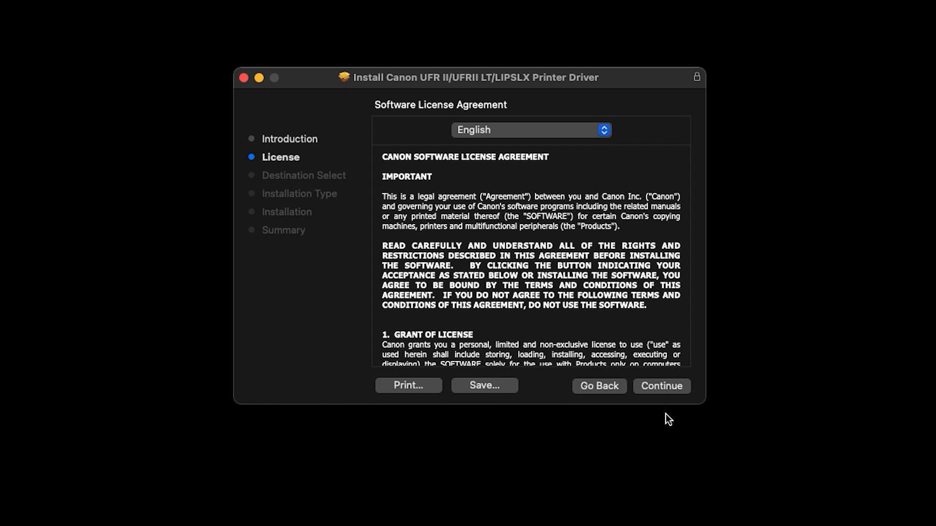
left_click(669, 392)
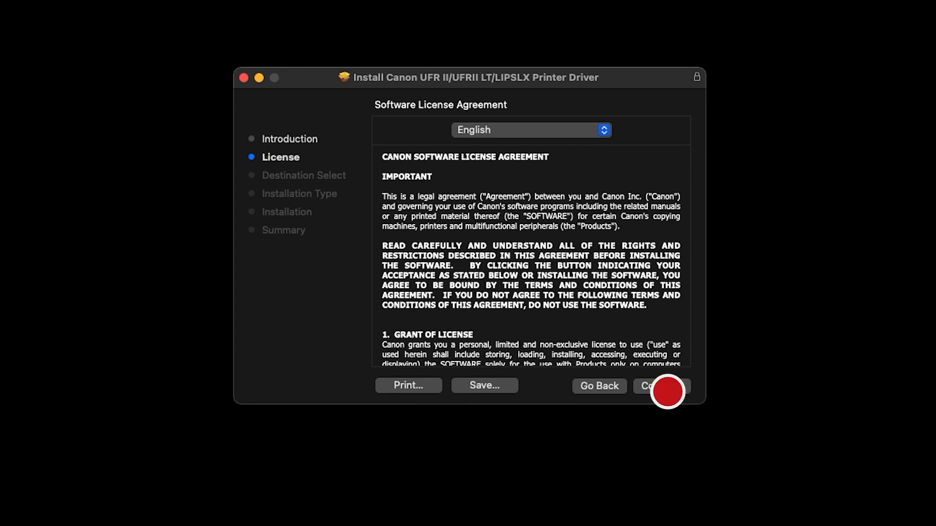
left_click(666, 386)
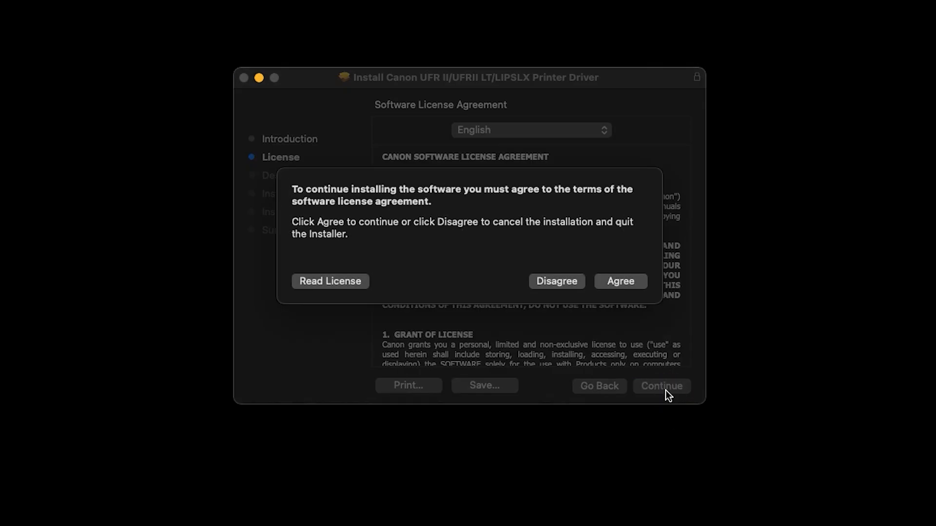
mouse_move(659, 390)
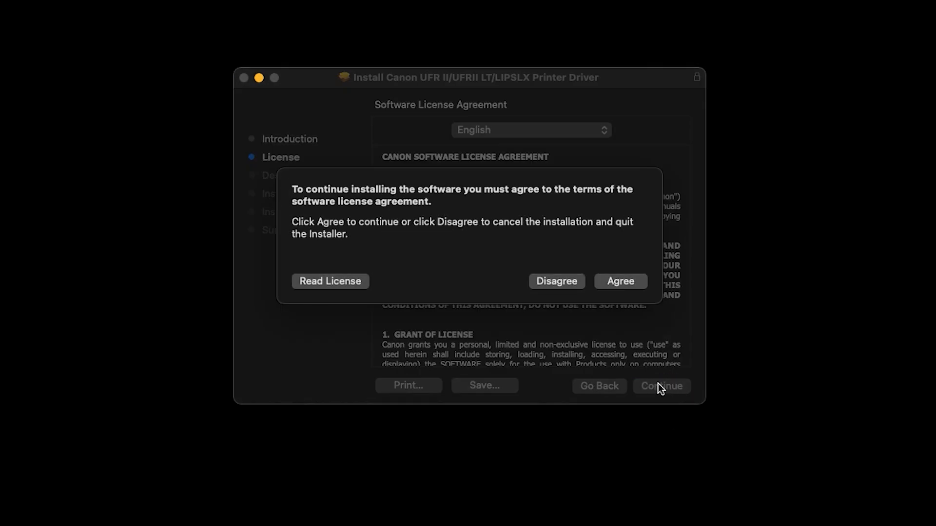
left_click(620, 281)
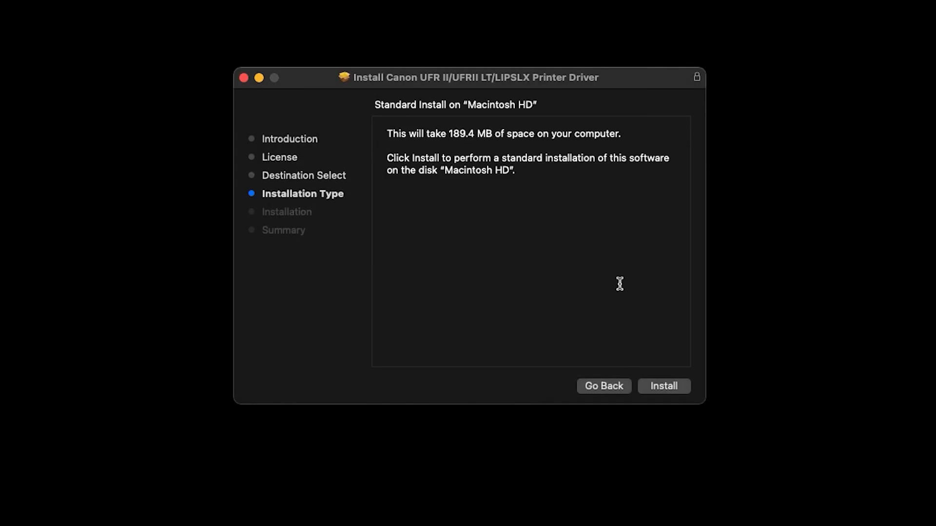
mouse_move(659, 413)
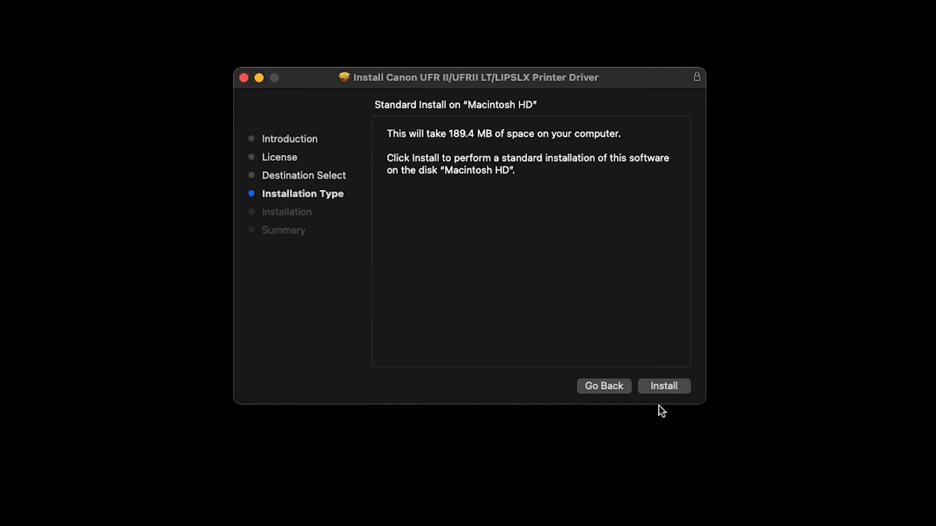
left_click(665, 400)
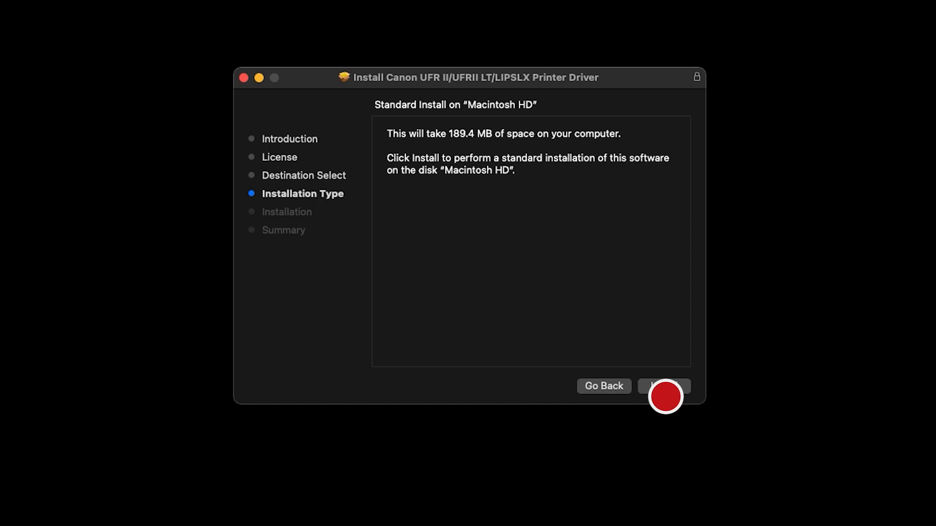
left_click(664, 386)
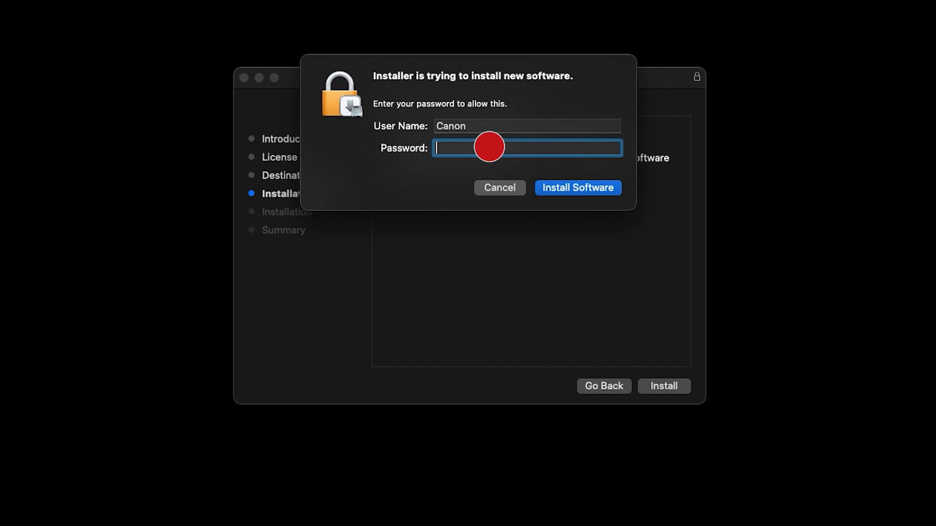
Enter the administrator password to authorise the printer driver installation.
type("•••••")
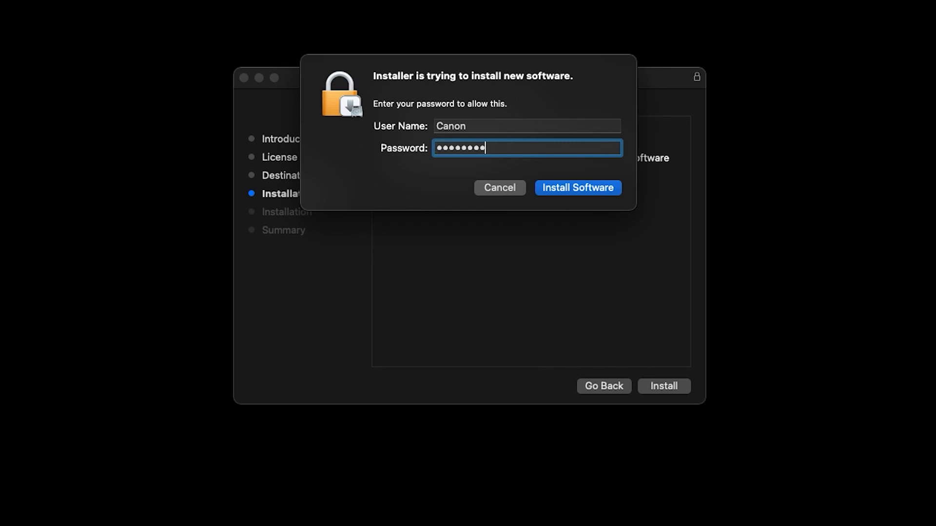
left_click(577, 188)
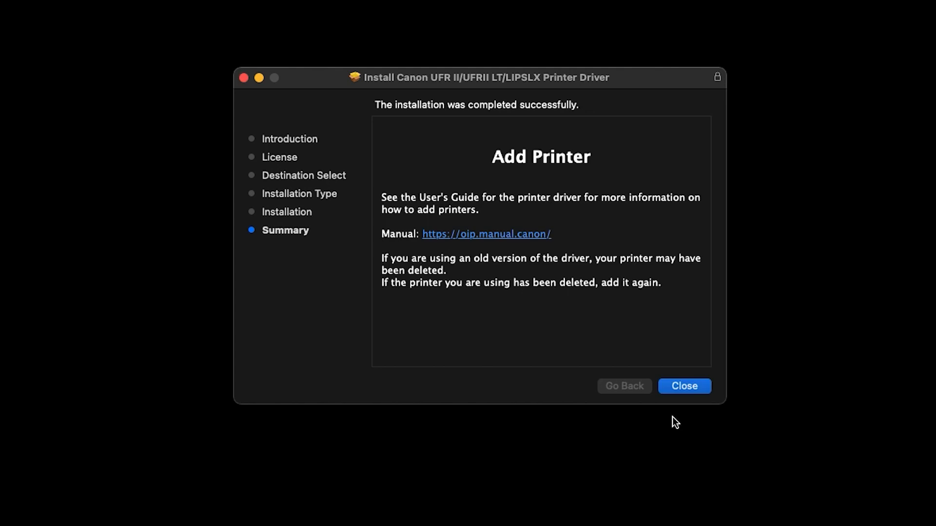
Close the finished printer driver installer and move its package to the Trash.
left_click(685, 386)
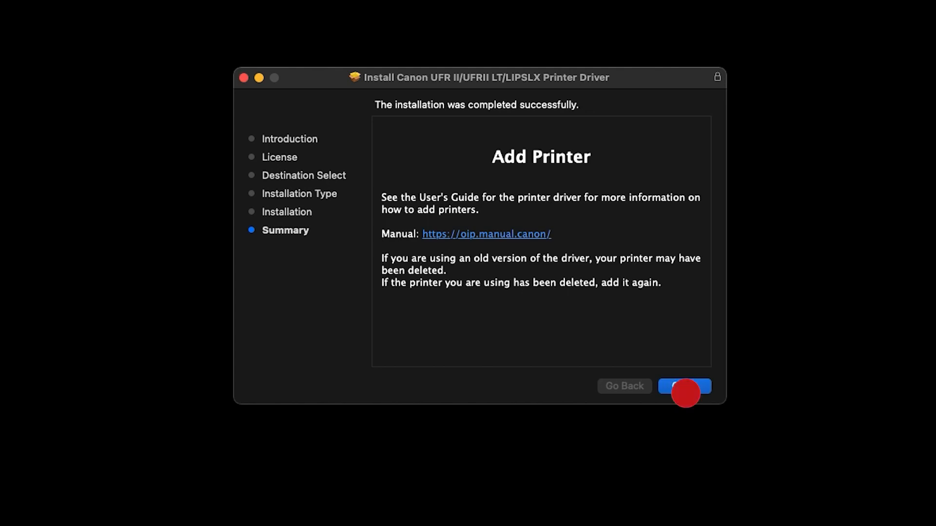
left_click(685, 386)
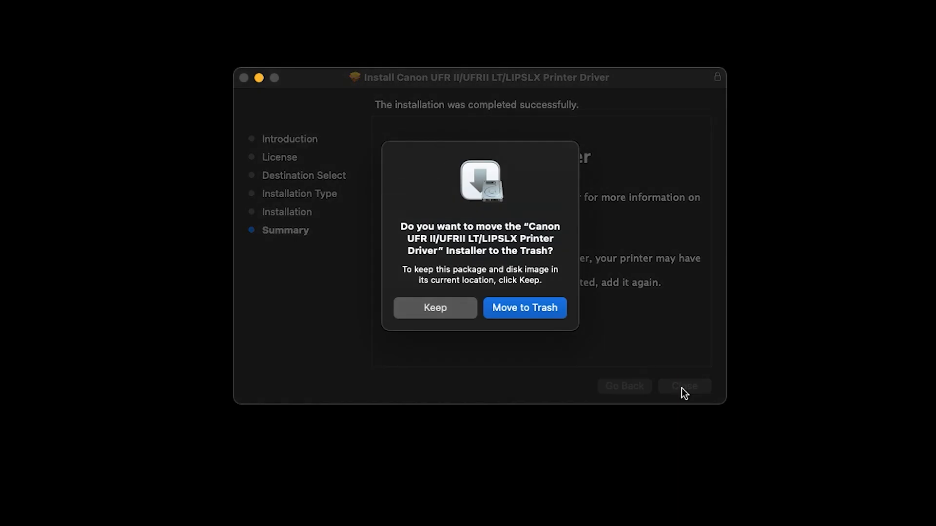
left_click(525, 316)
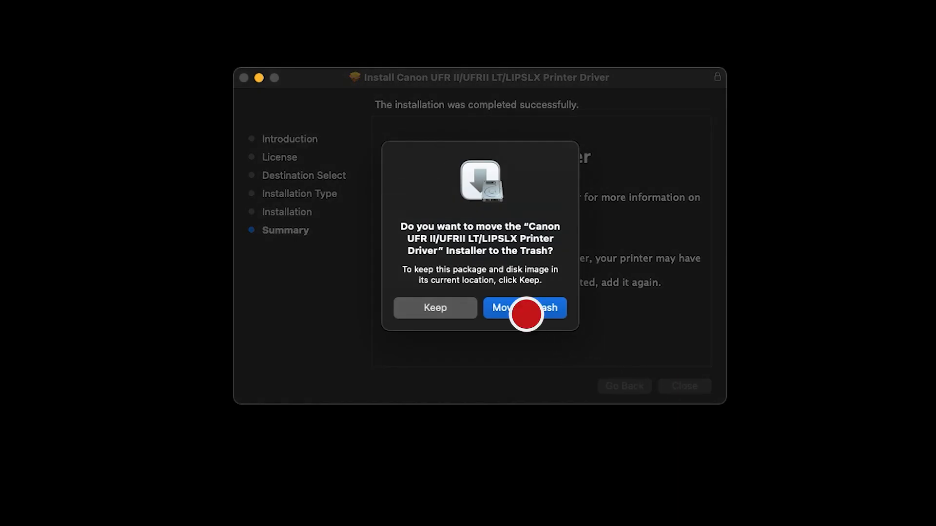
left_click(523, 307)
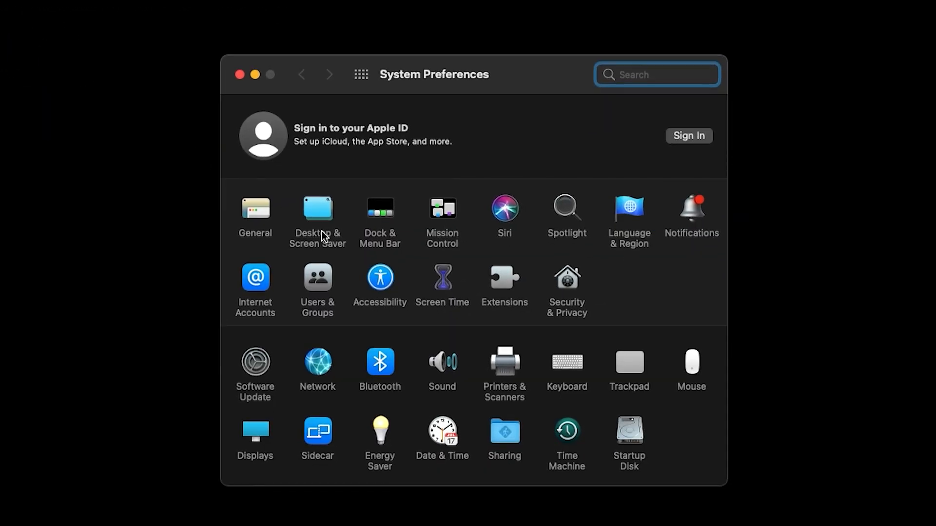
Add the Canon MF450 Series printer in Printers & Scanners using the Canon MF450 Series driver.
left_click(504, 361)
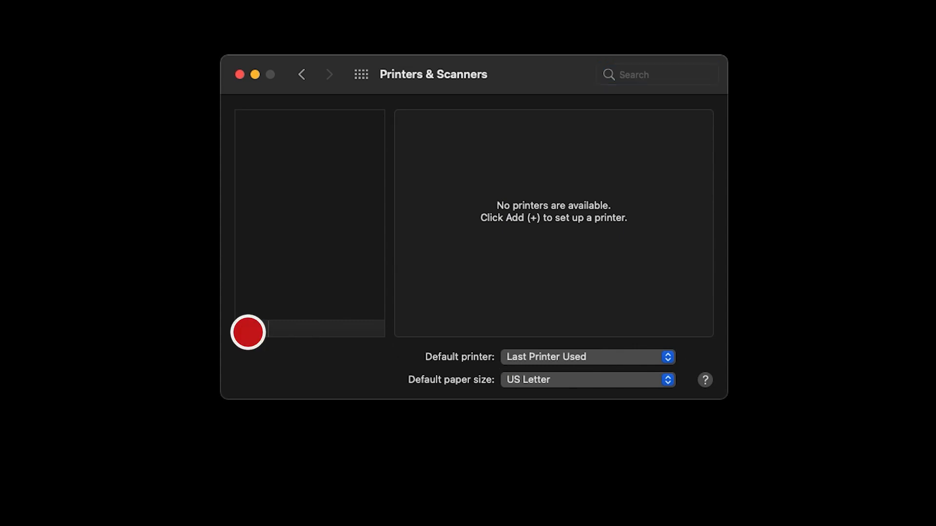
left_click(242, 328)
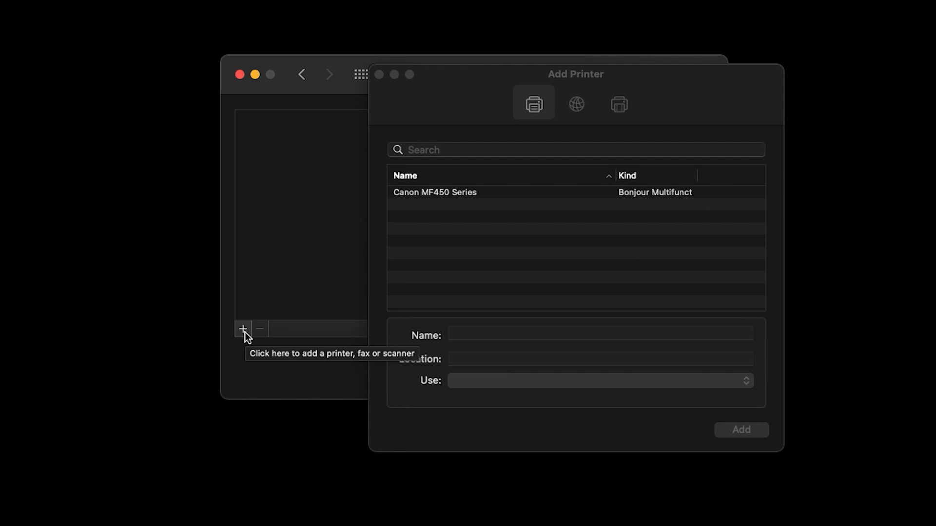
mouse_move(521, 208)
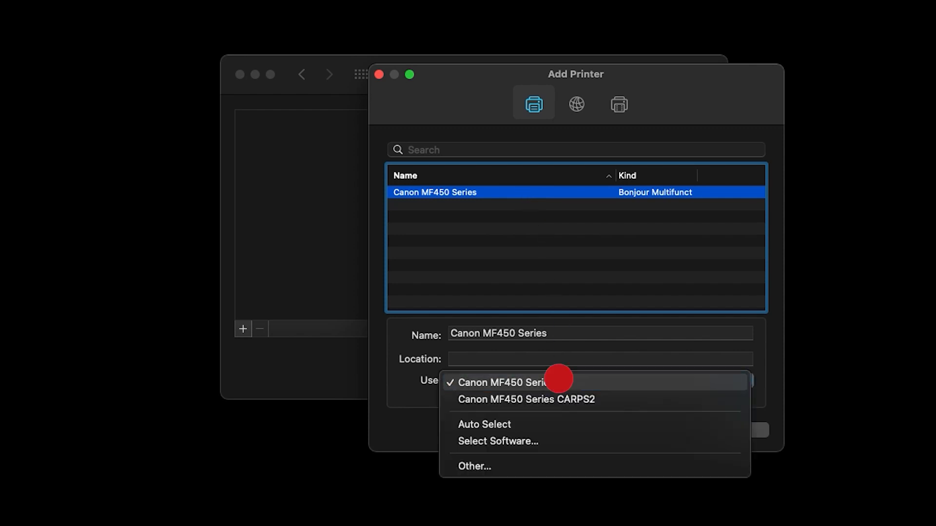
left_click(497, 382)
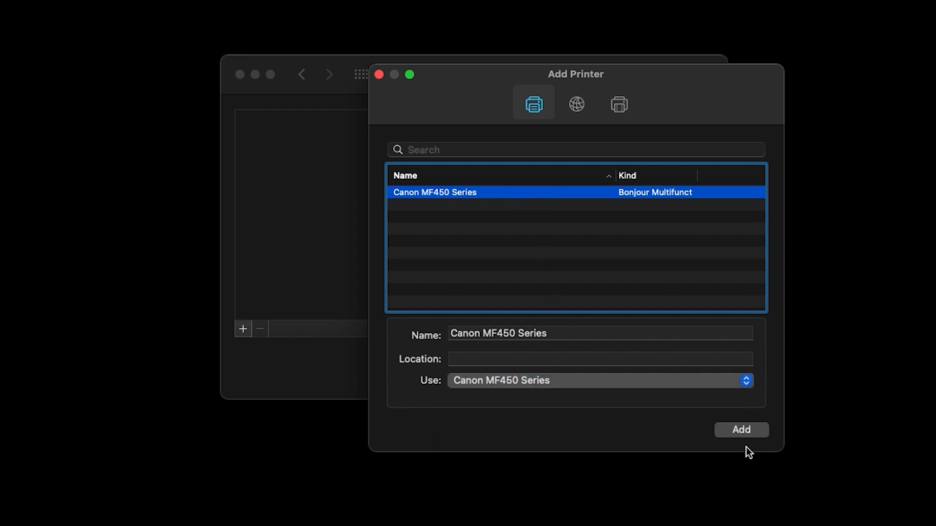
left_click(741, 430)
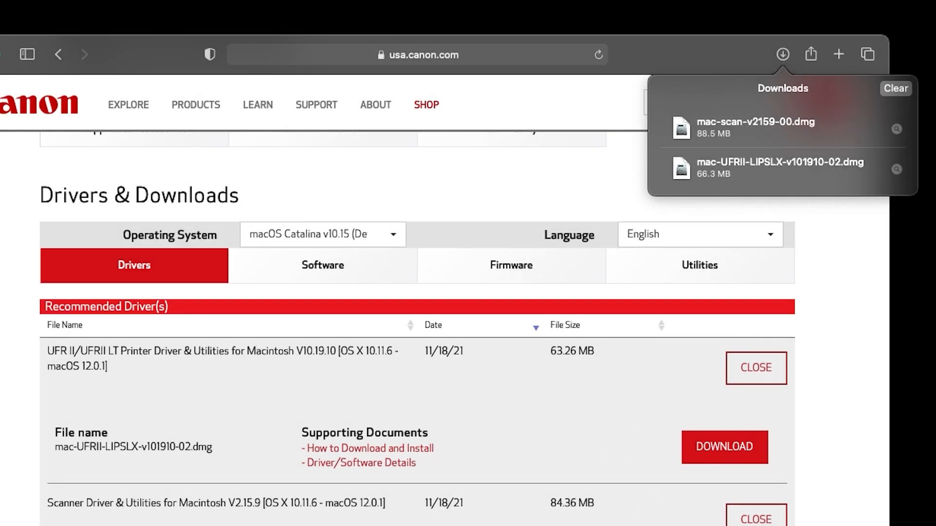
mouse_move(768, 150)
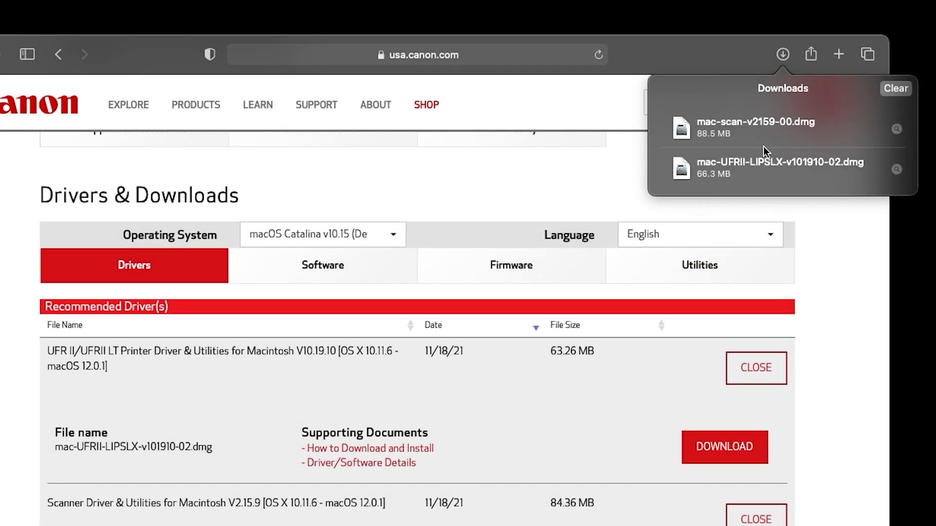
Mount mac-scan-v2159-00.dmg and launch the Canon_ScanGear_MF.pkg installer.
double_click(740, 126)
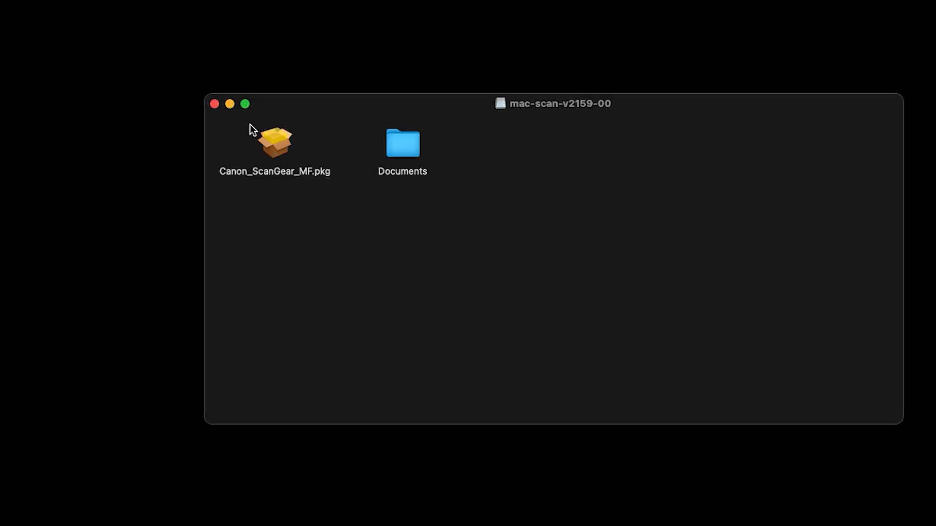
double_click(275, 141)
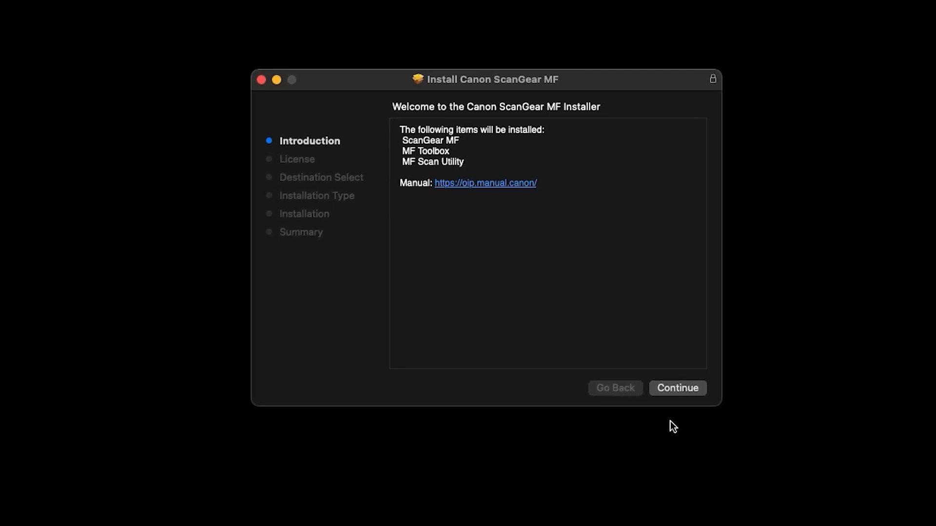
Continue past the ScanGear MF introduction and license, agreeing to the license terms.
left_click(676, 402)
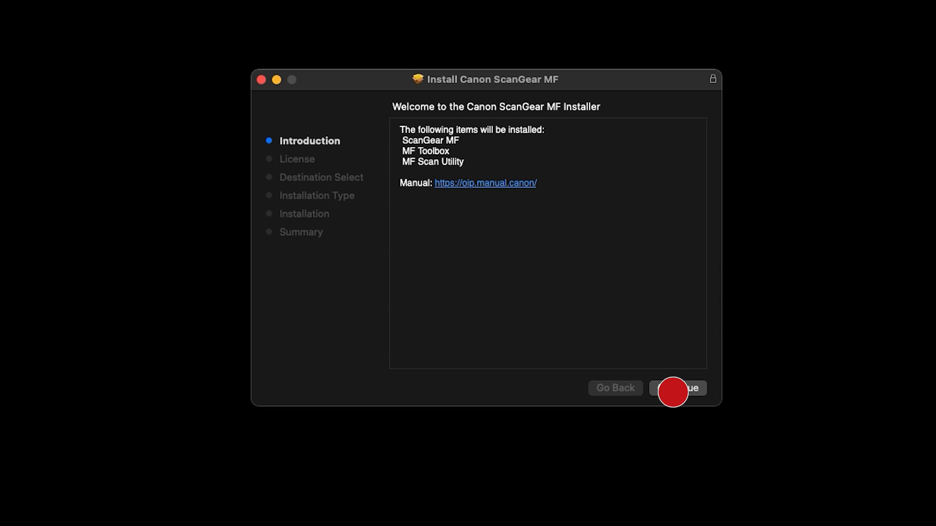
left_click(678, 388)
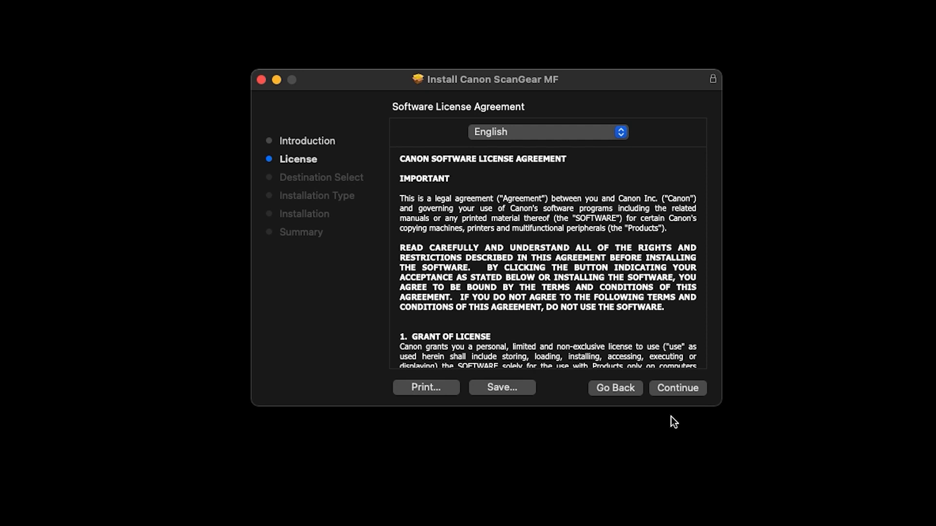
left_click(674, 392)
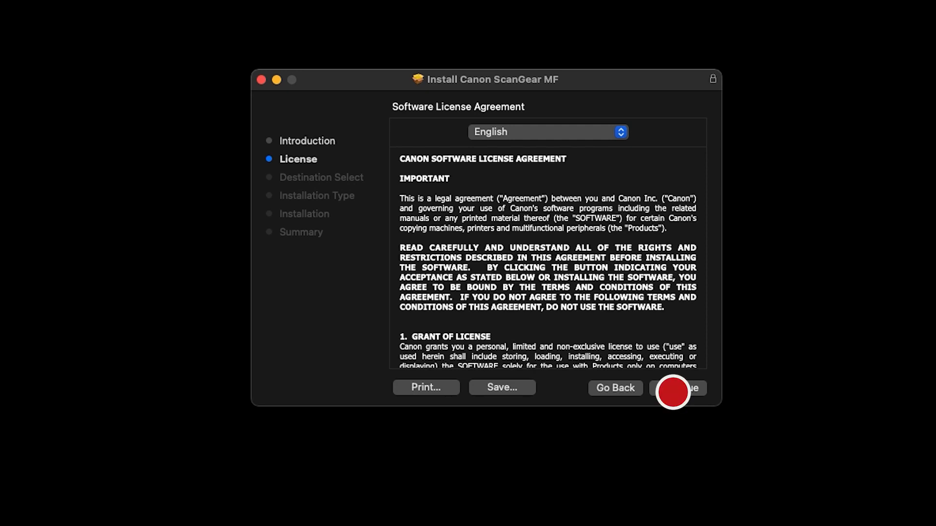
left_click(678, 388)
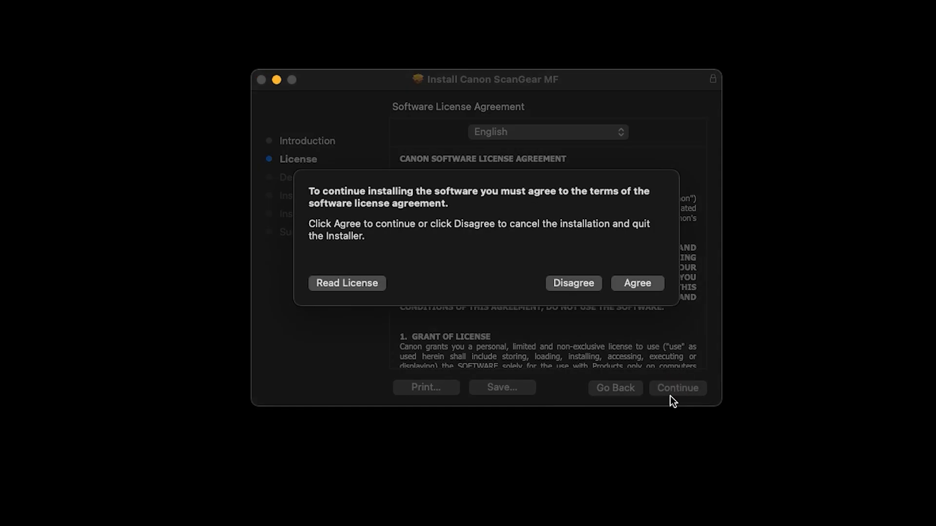
mouse_move(668, 393)
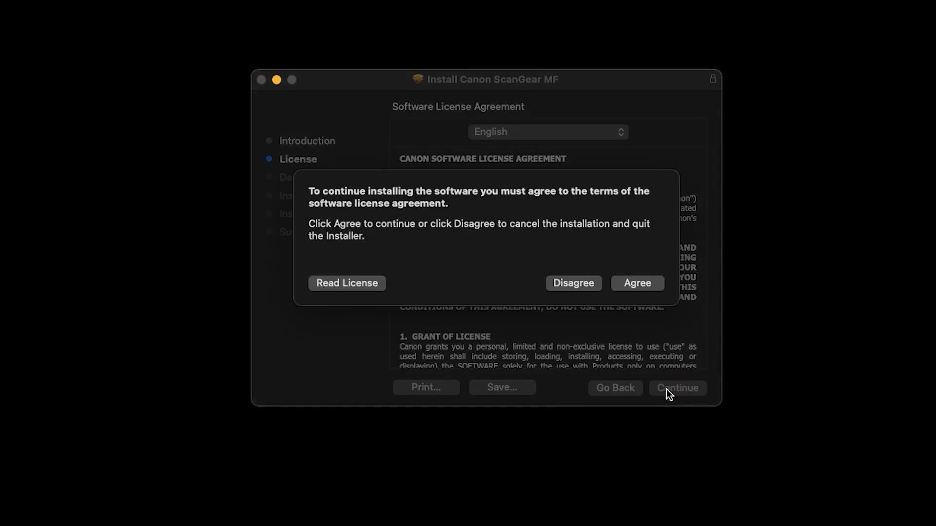
left_click(637, 283)
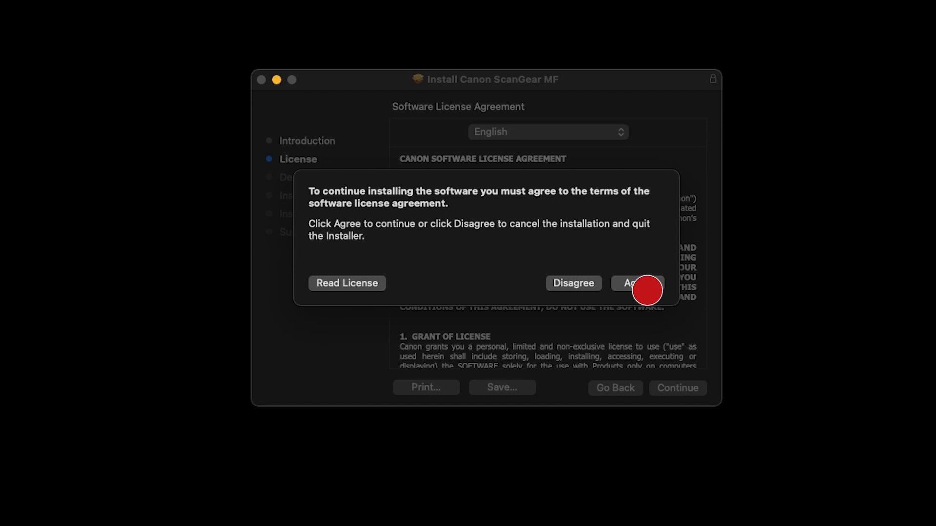
left_click(638, 283)
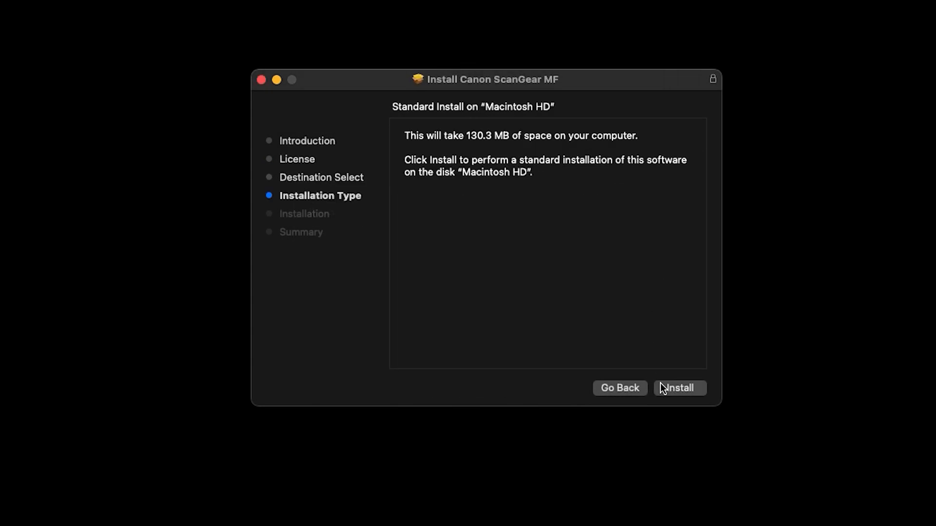
Start the standard ScanGear MF install on Macintosh HD and authorise it with the administrator password.
left_click(679, 388)
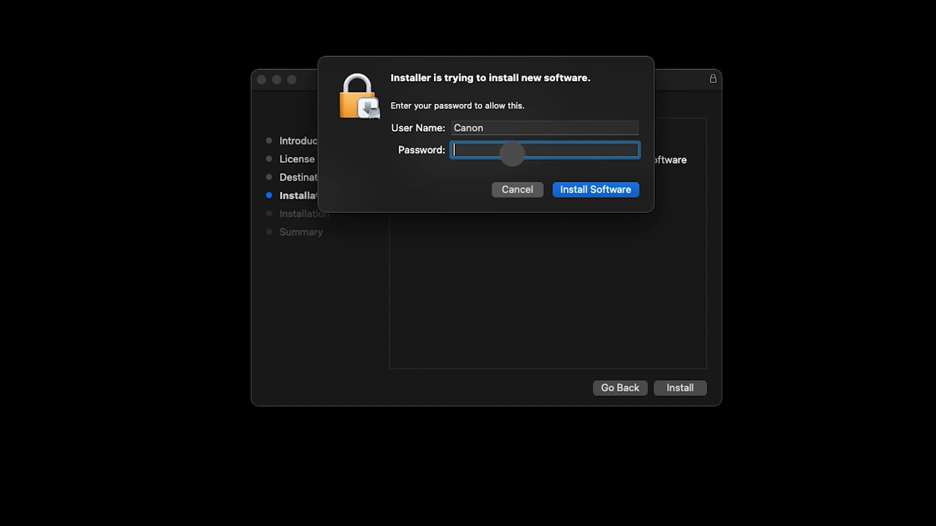
type("•••••")
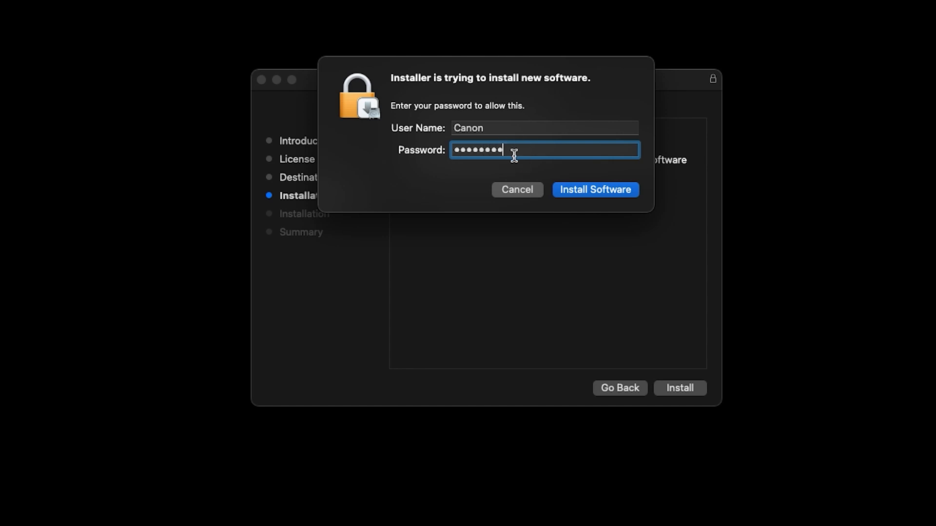
left_click(595, 189)
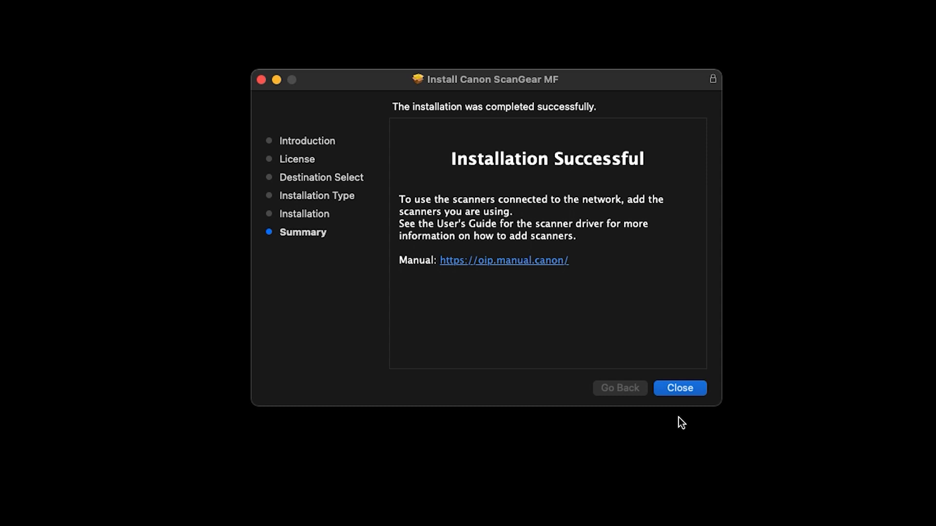
Close the completed ScanGear MF installer, bringing up the move-to-Trash prompt.
left_click(680, 388)
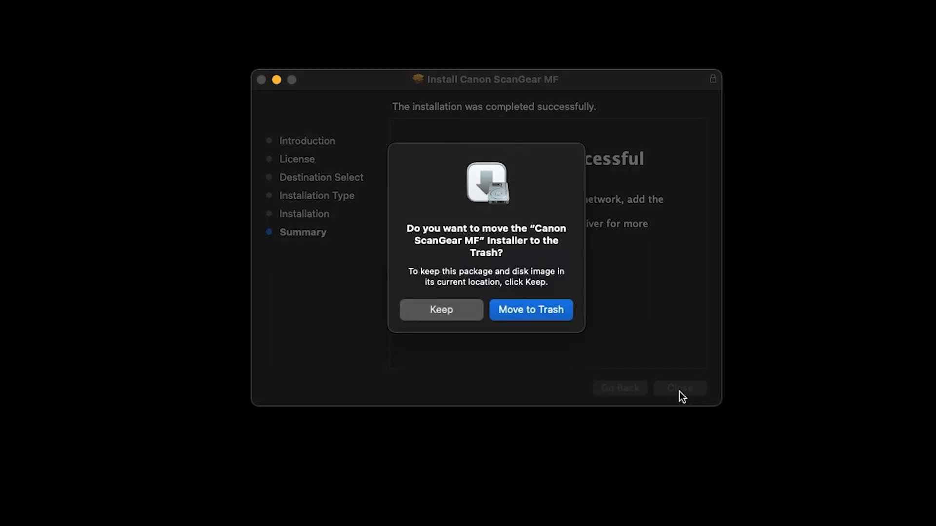
mouse_move(569, 351)
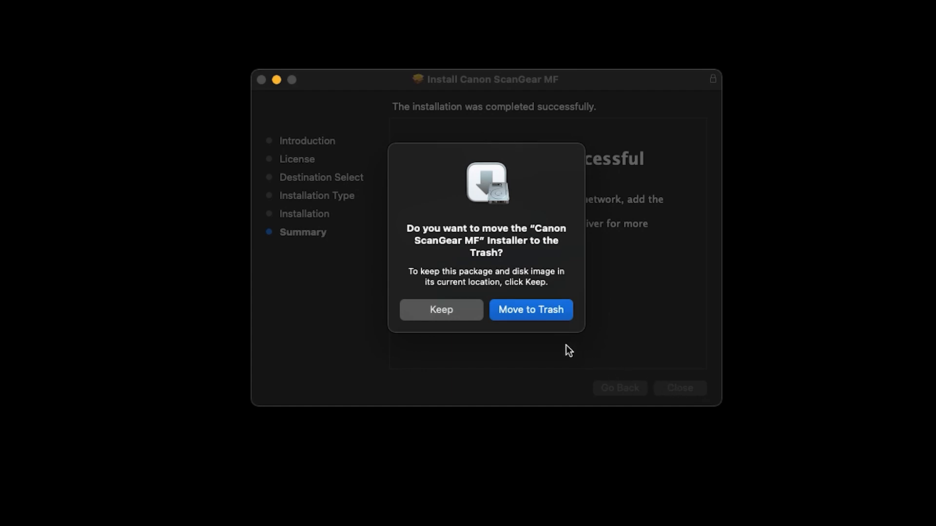